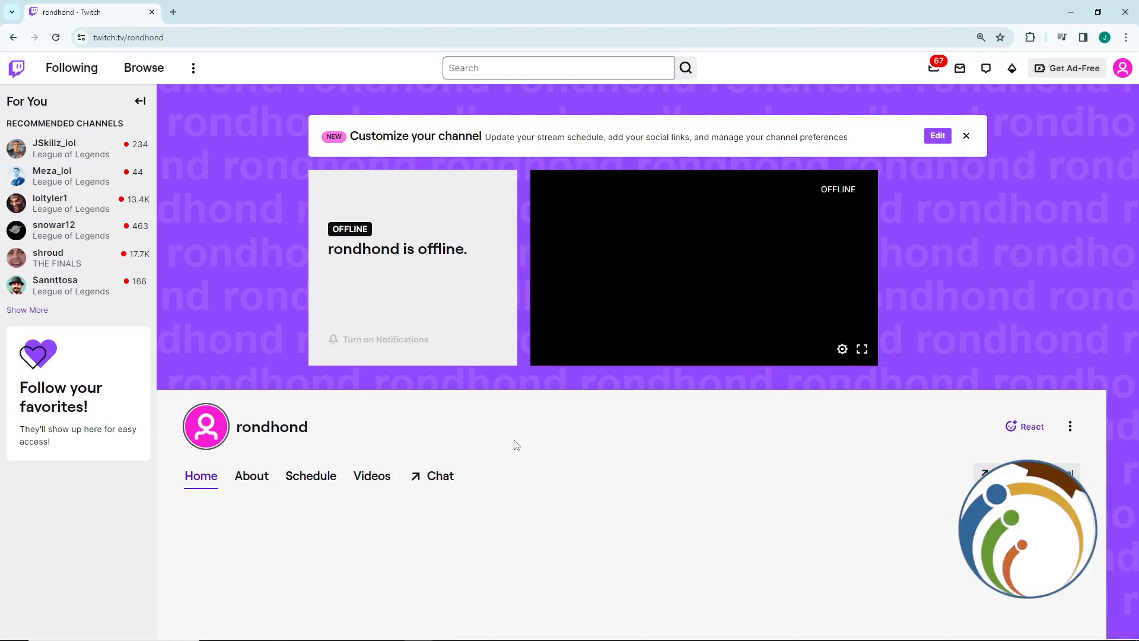
# Open Settings from the rondhond profile avatar menu.
pyautogui.click(1122, 68)
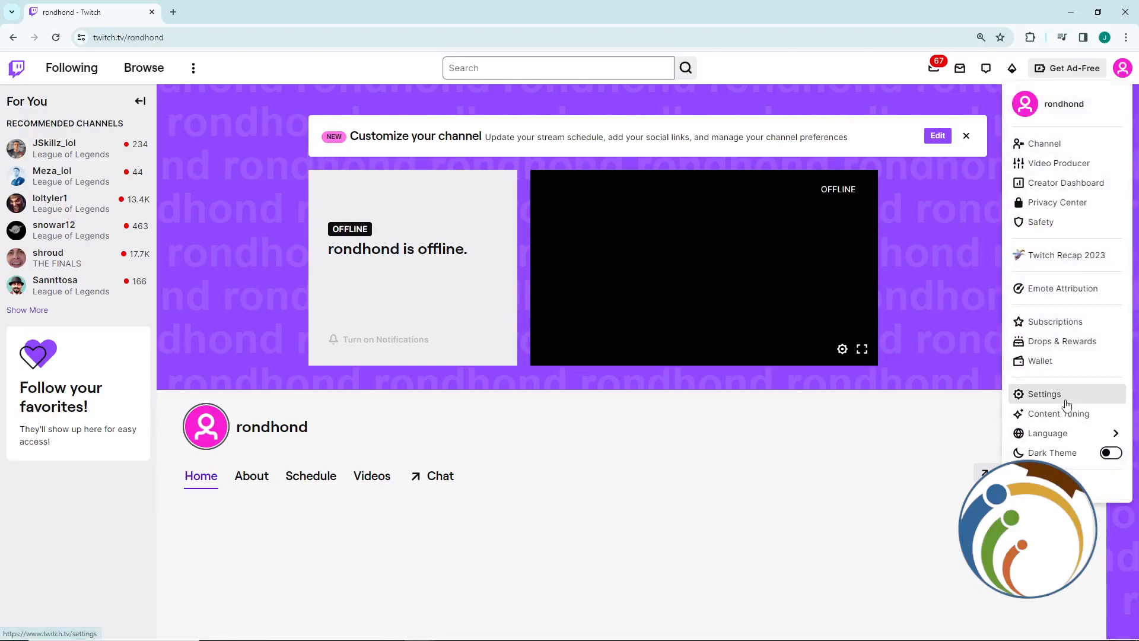
pyautogui.click(1044, 394)
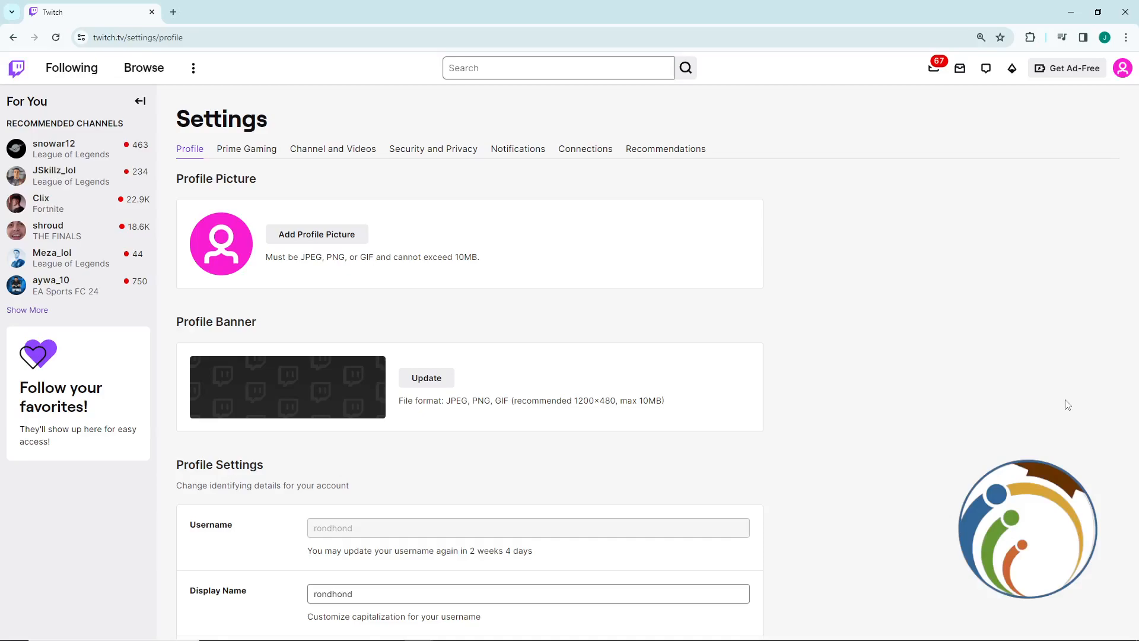
# Follow the Disable Account link under 'Disabling Your Twitch Account' in Profile settings.
pyautogui.scroll(-3)
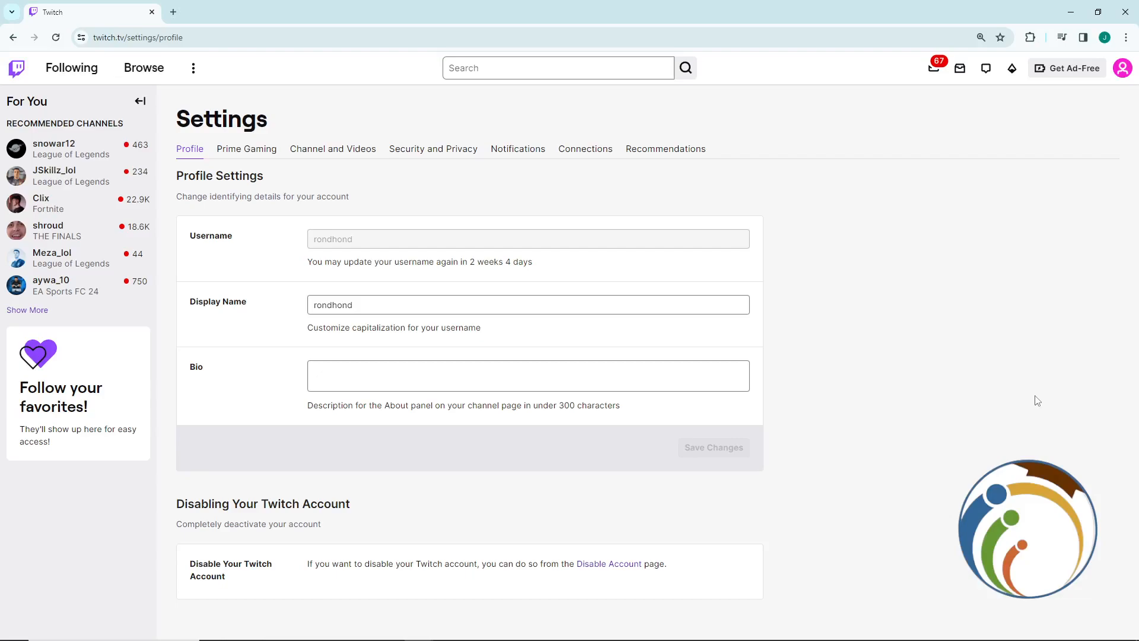
pyautogui.moveTo(307, 569)
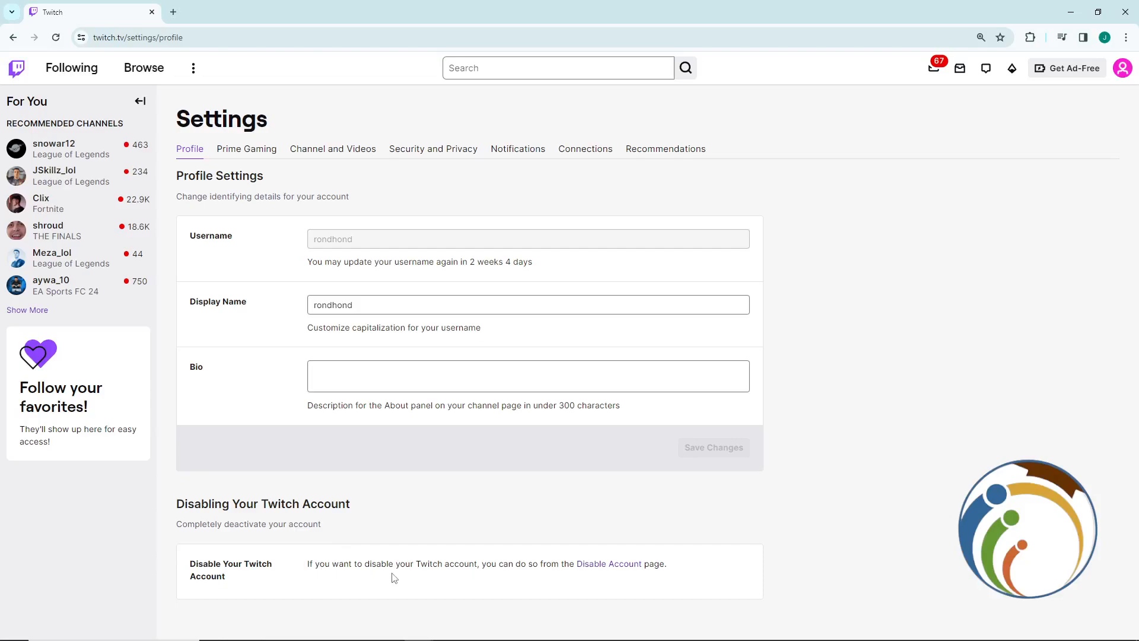
pyautogui.click(609, 564)
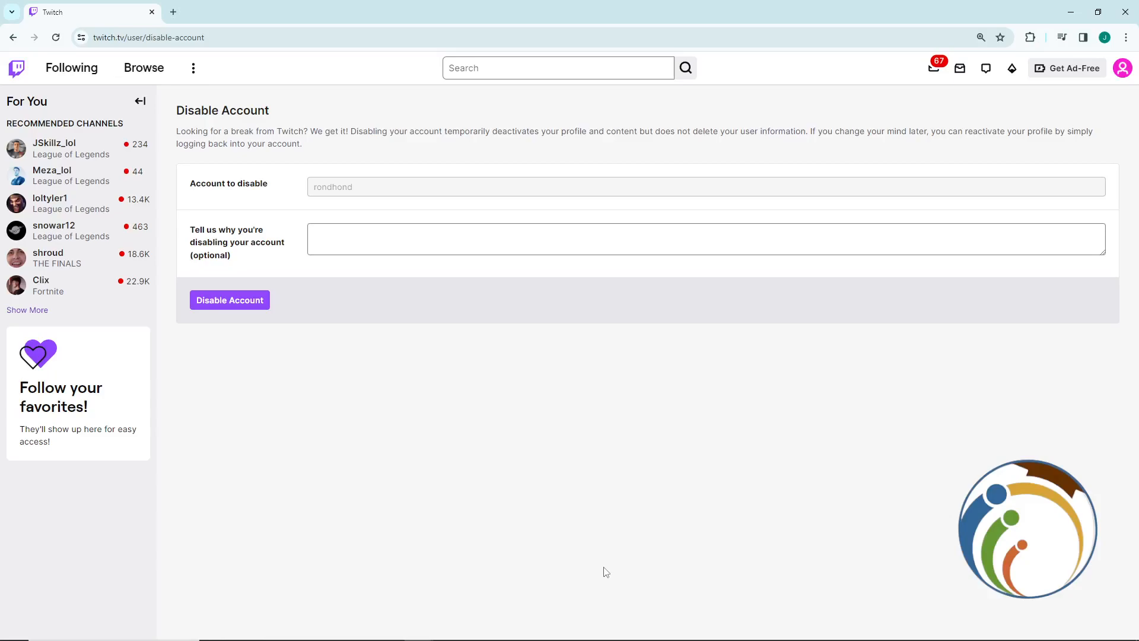
pyautogui.moveTo(16, 68)
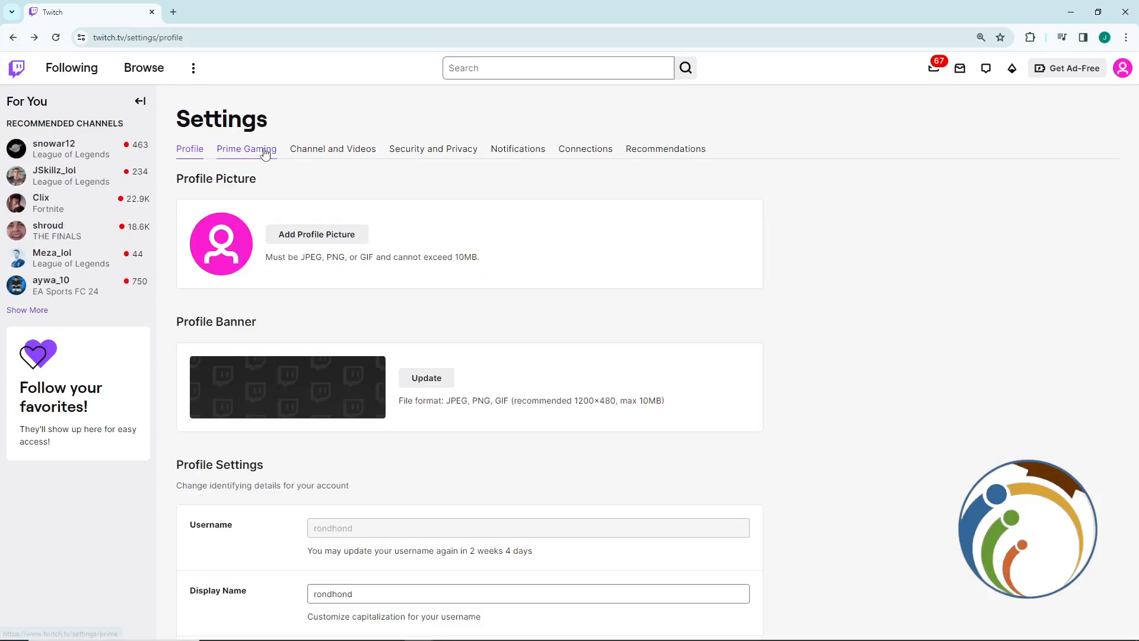
pyautogui.click(433, 148)
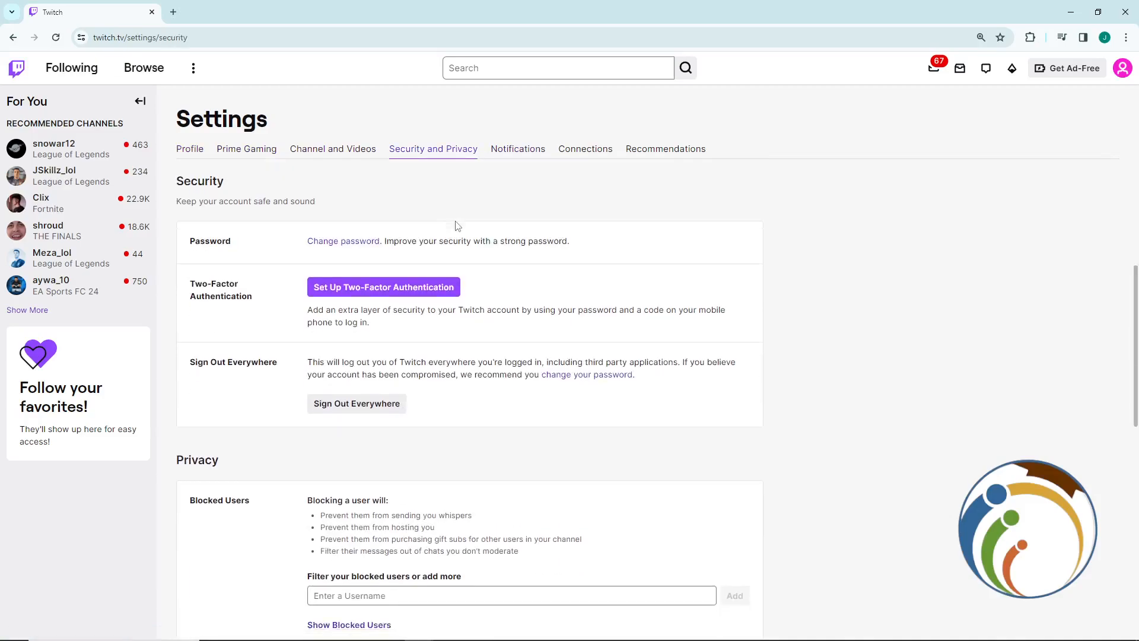
pyautogui.scroll(-3)
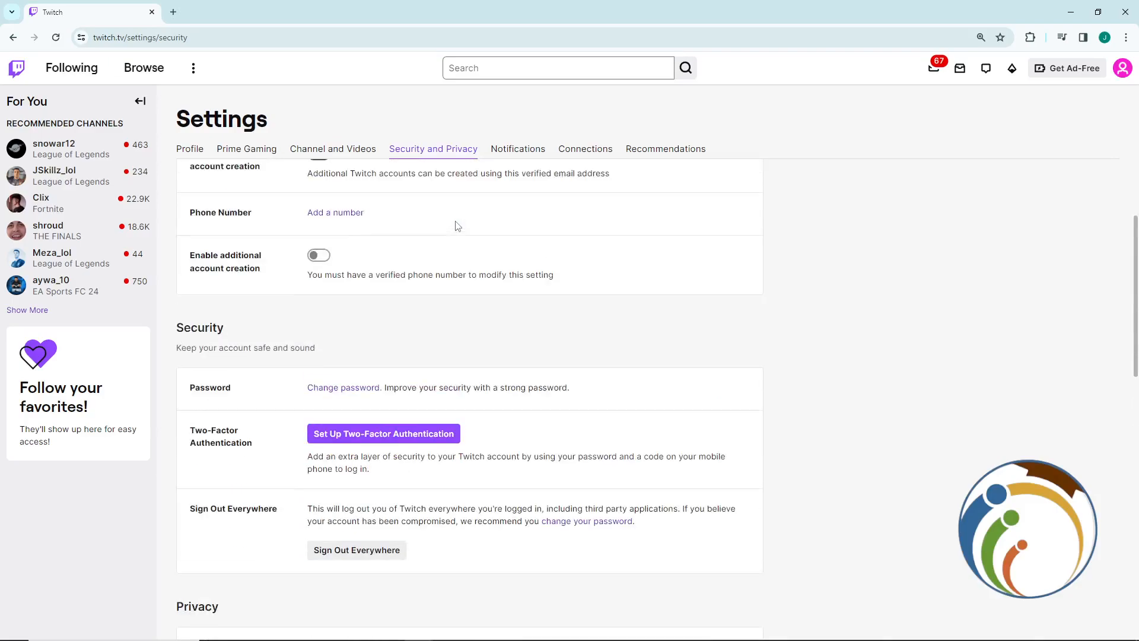
pyautogui.scroll(-3)
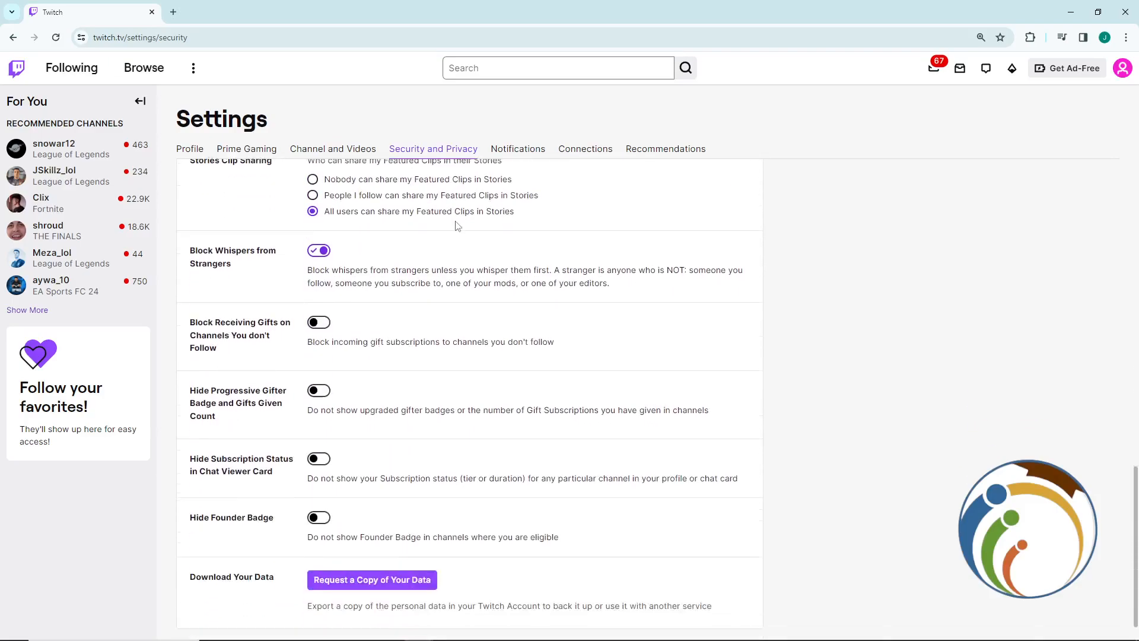
pyautogui.click(517, 149)
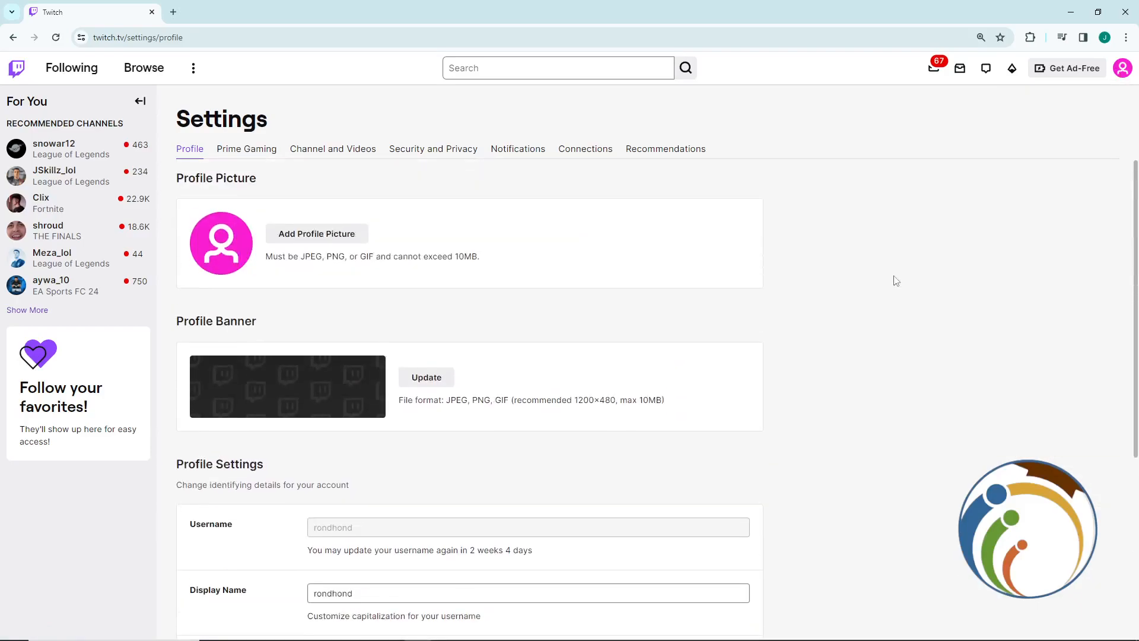
# Glance at recommendations feedback, then return to Profile and follow the Disable Account link.
pyautogui.scroll(-3)
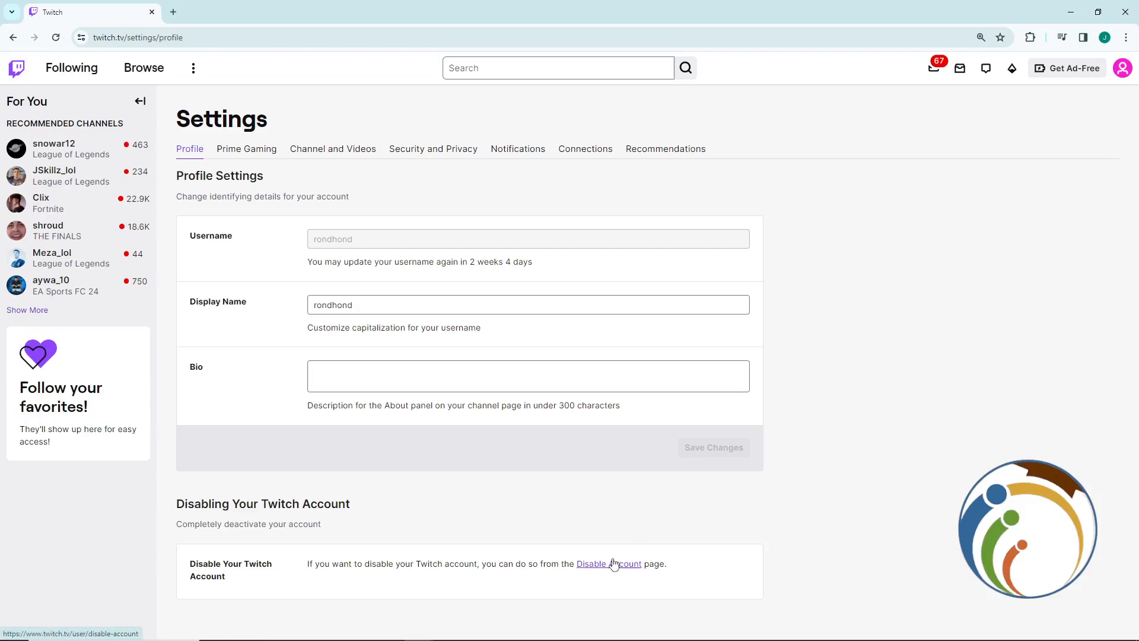
pyautogui.moveTo(754, 293)
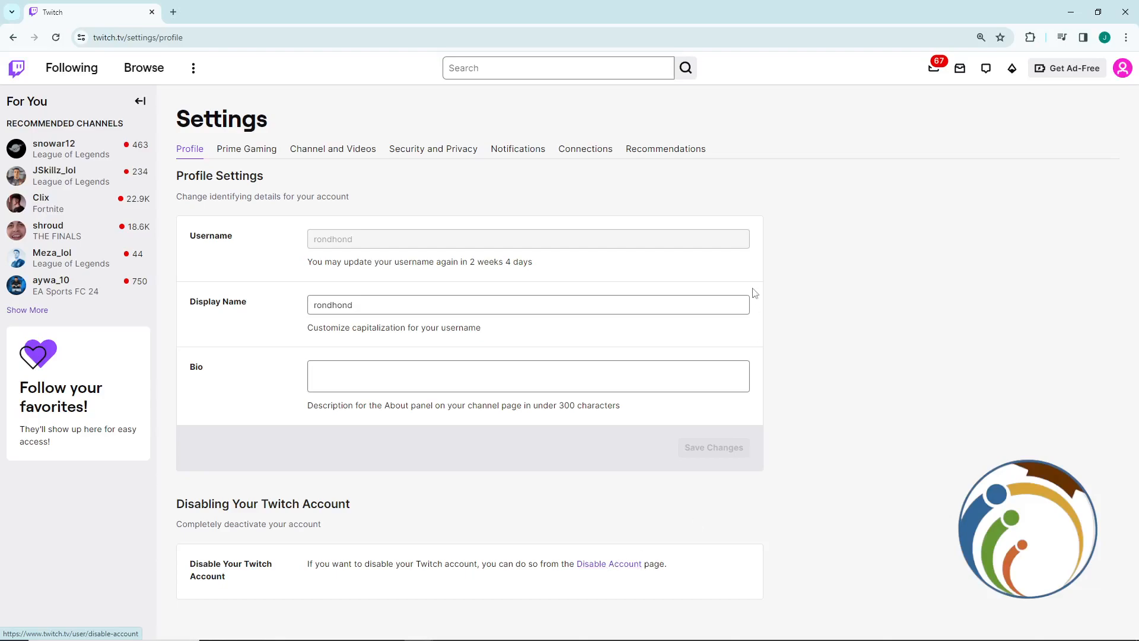
pyautogui.click(664, 149)
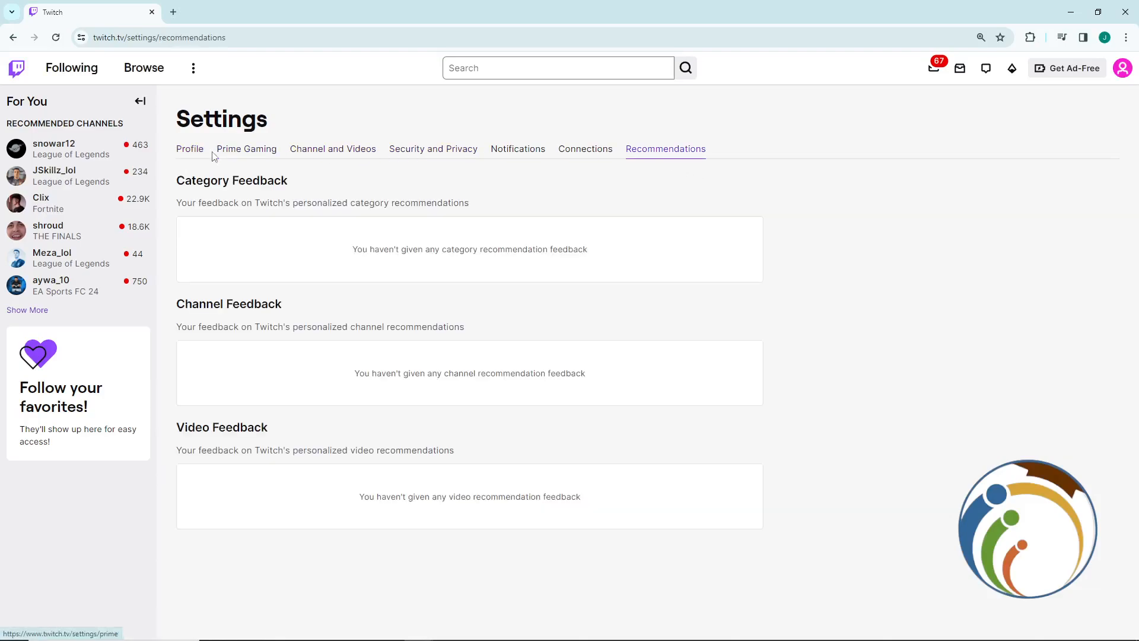
pyautogui.click(190, 149)
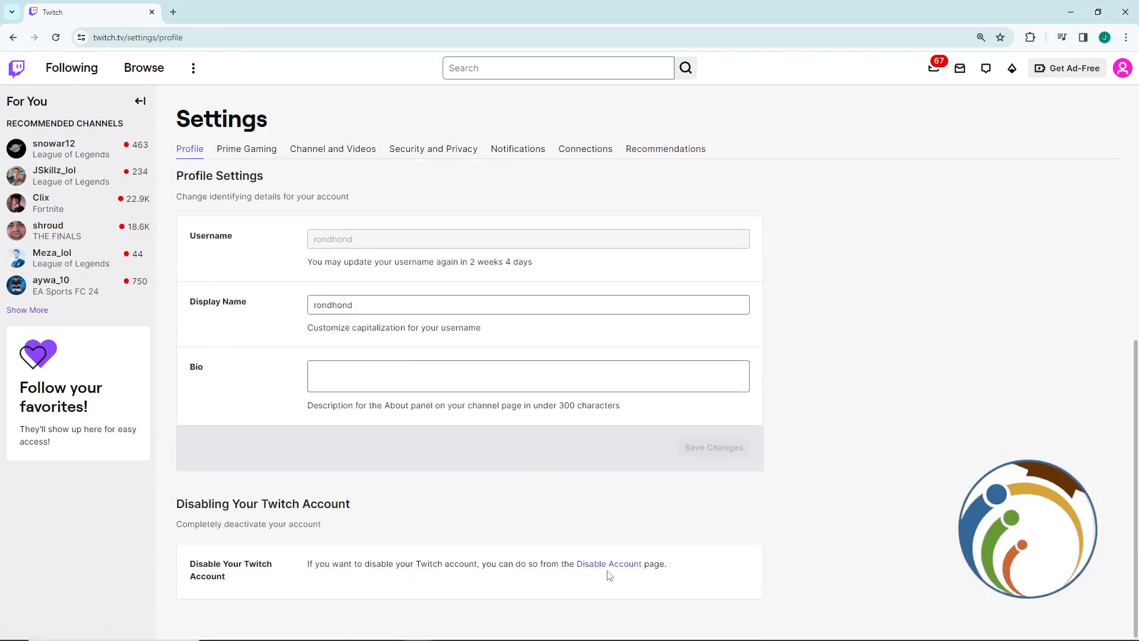
pyautogui.click(609, 563)
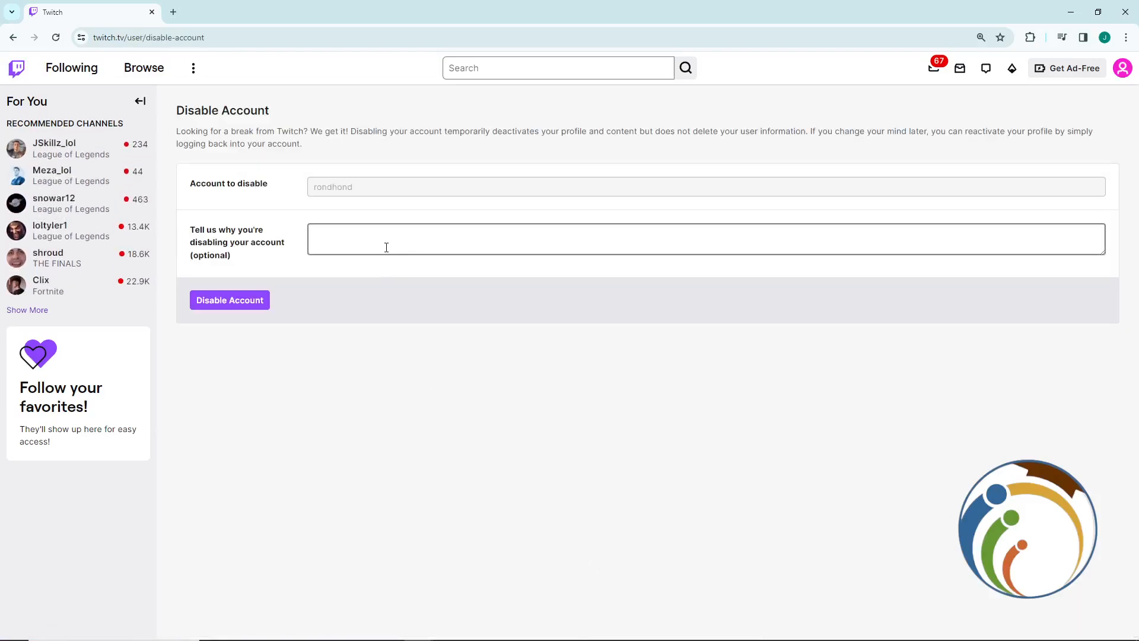